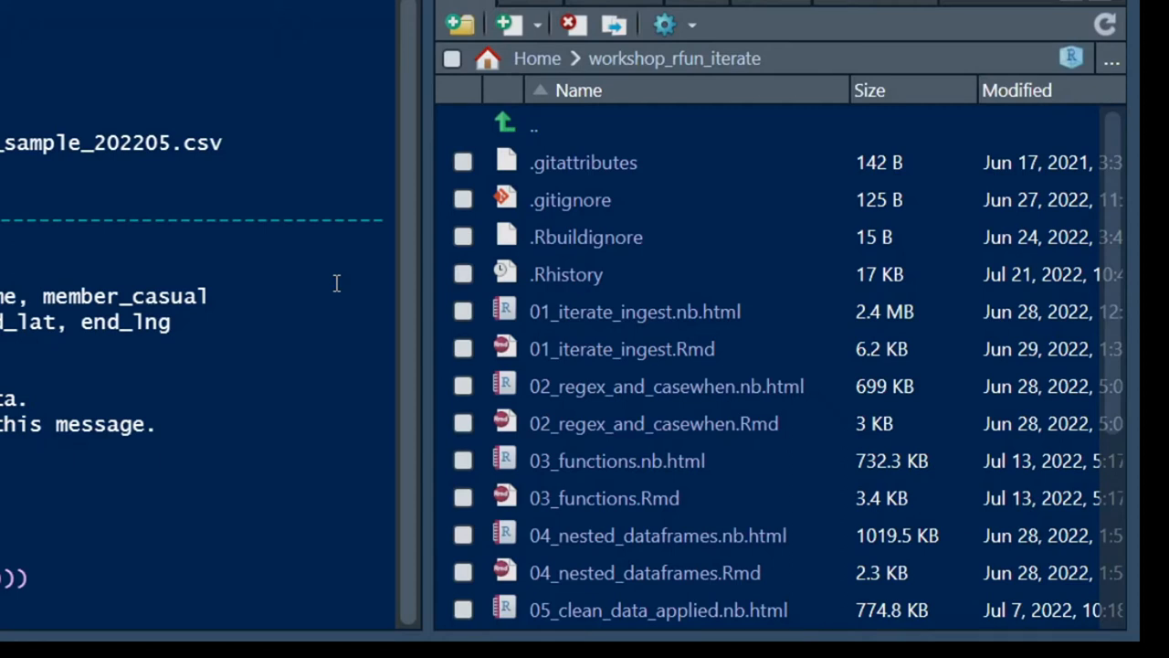
# Open 01_iterate_ingest.Rmd, browse the data folder's small_sample CSV files, and return to the project root.
pyautogui.click(621, 349)
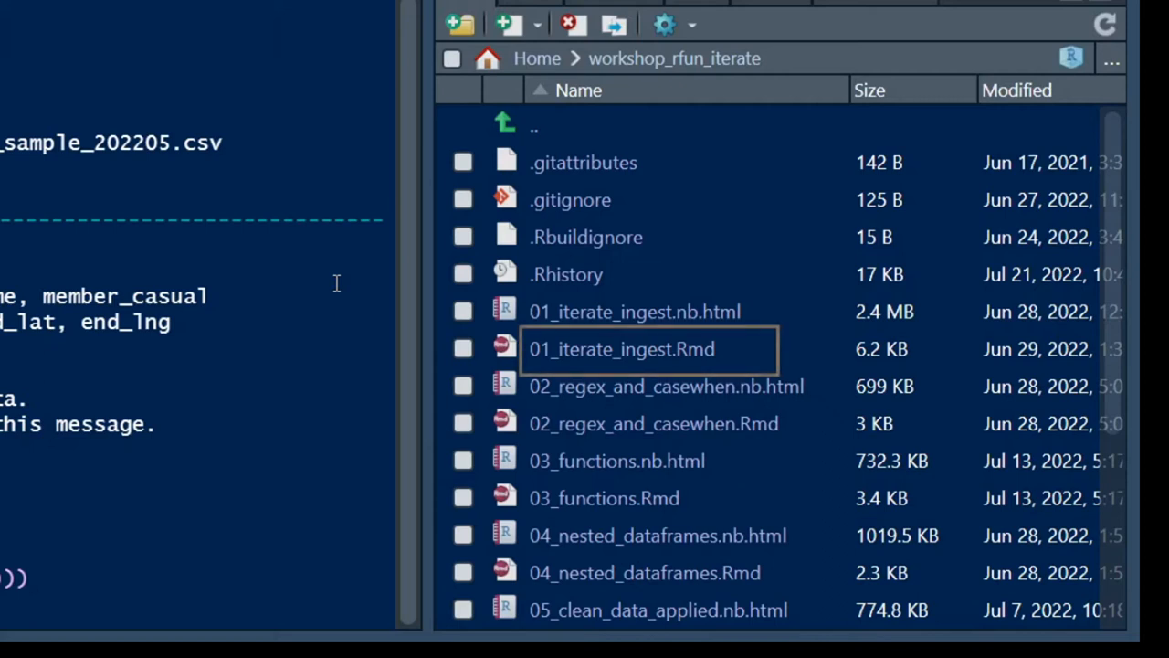
pyautogui.click(621, 349)
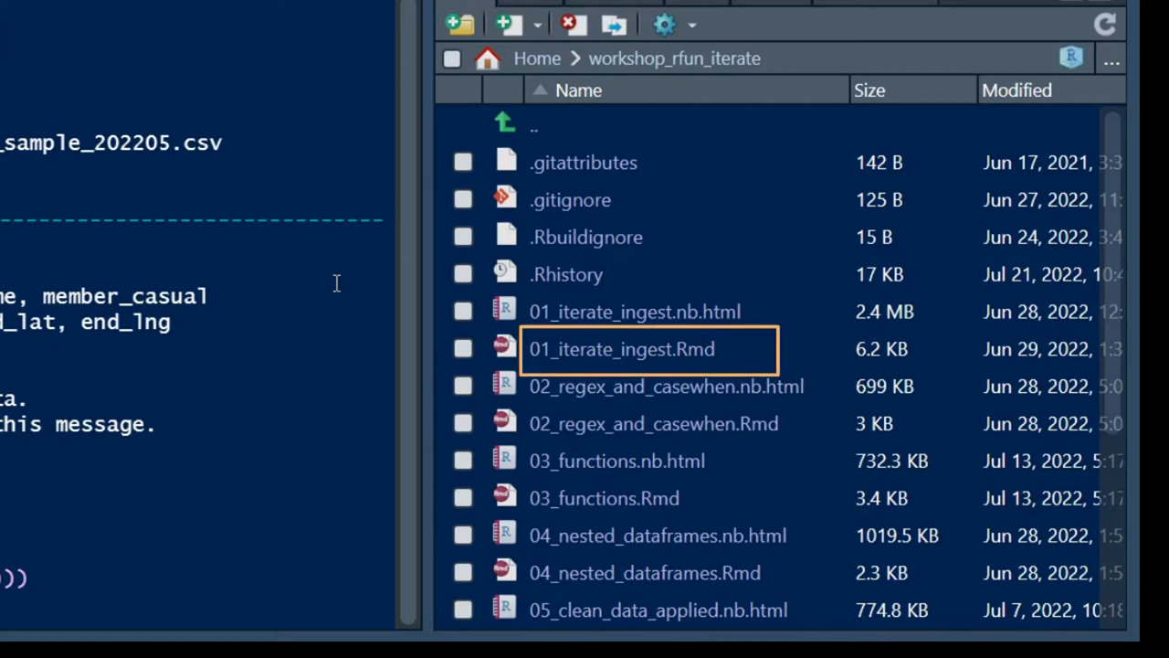
pyautogui.moveTo(592, 329)
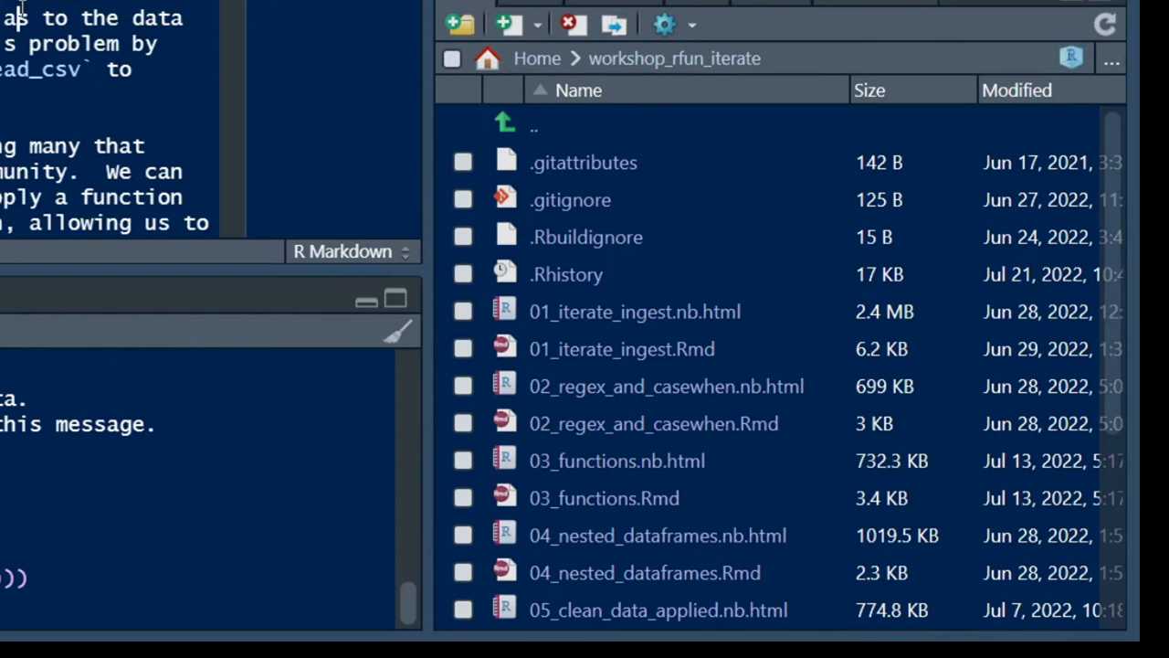
pyautogui.scroll(-3)
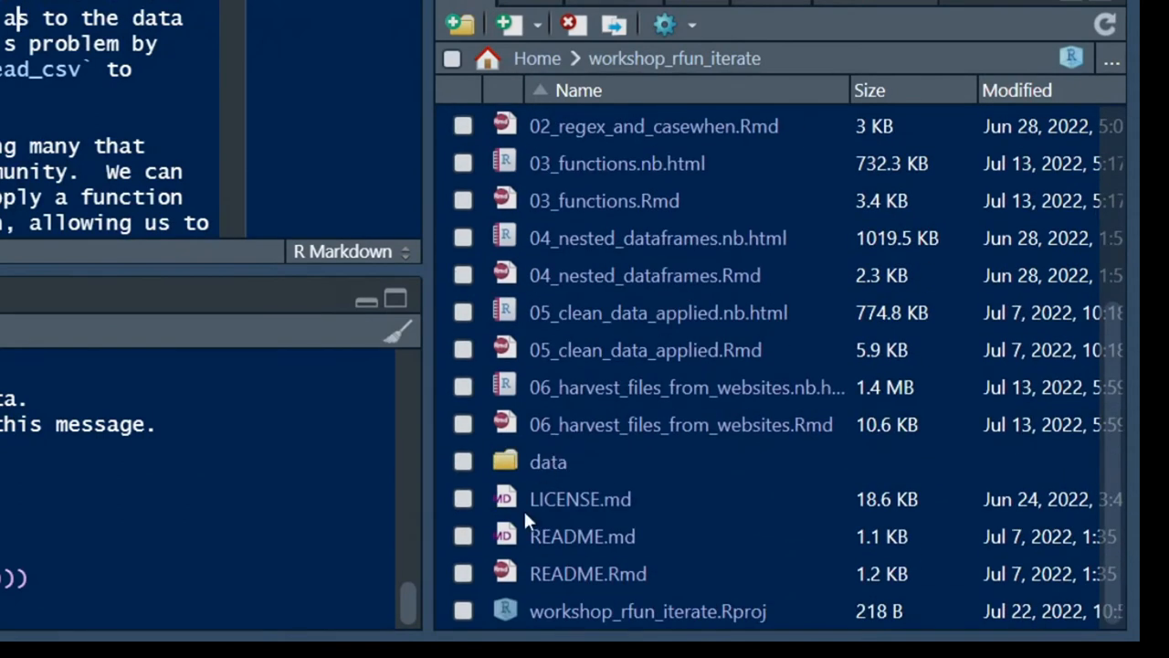
pyautogui.doubleClick(548, 460)
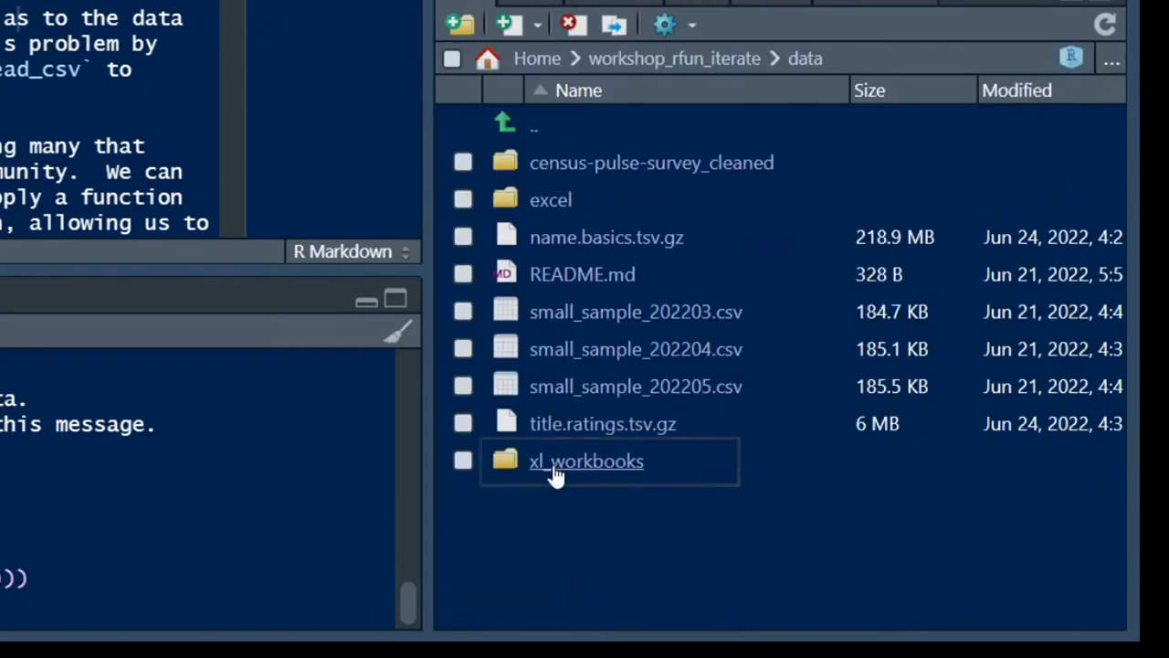
pyautogui.moveTo(562, 192)
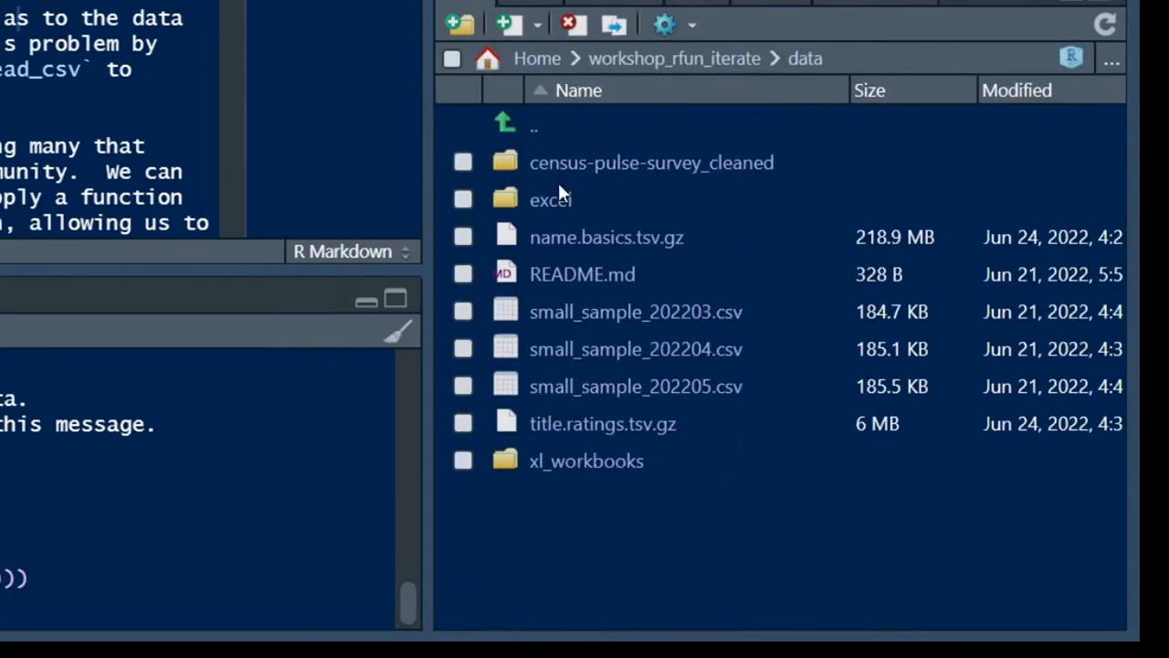
pyautogui.moveTo(636, 310); pyautogui.dragTo(636, 385)
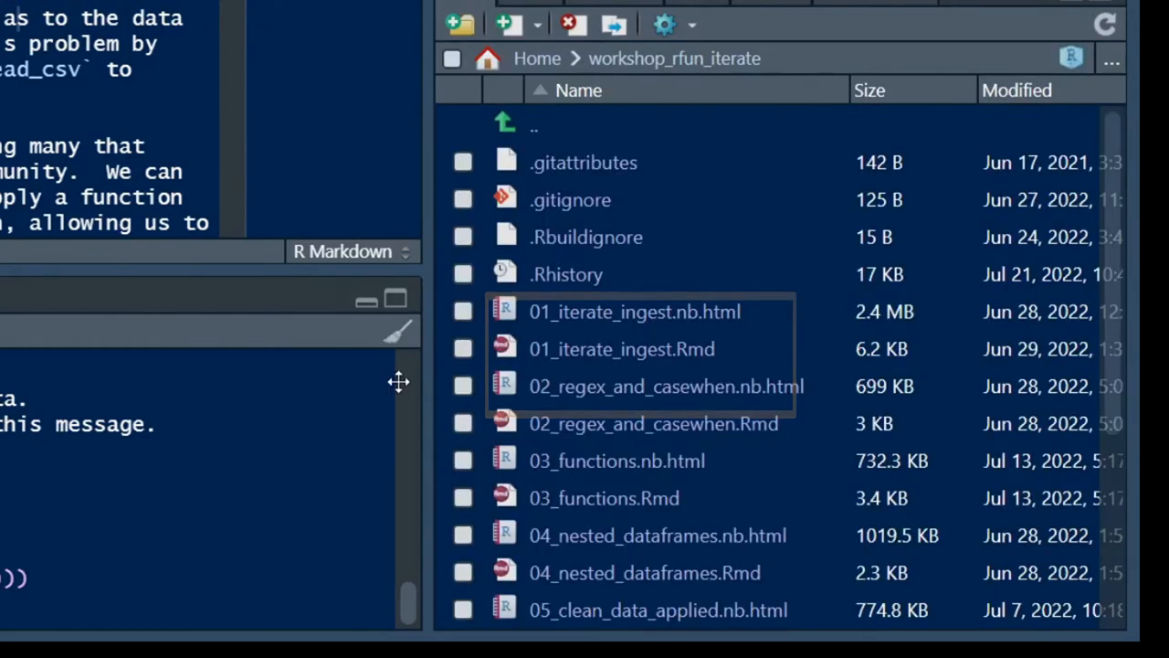
# Maximize the notebook and run the fs::dir_ls chunk listing the three small_sample CSV paths.
pyautogui.doubleClick(621, 349)
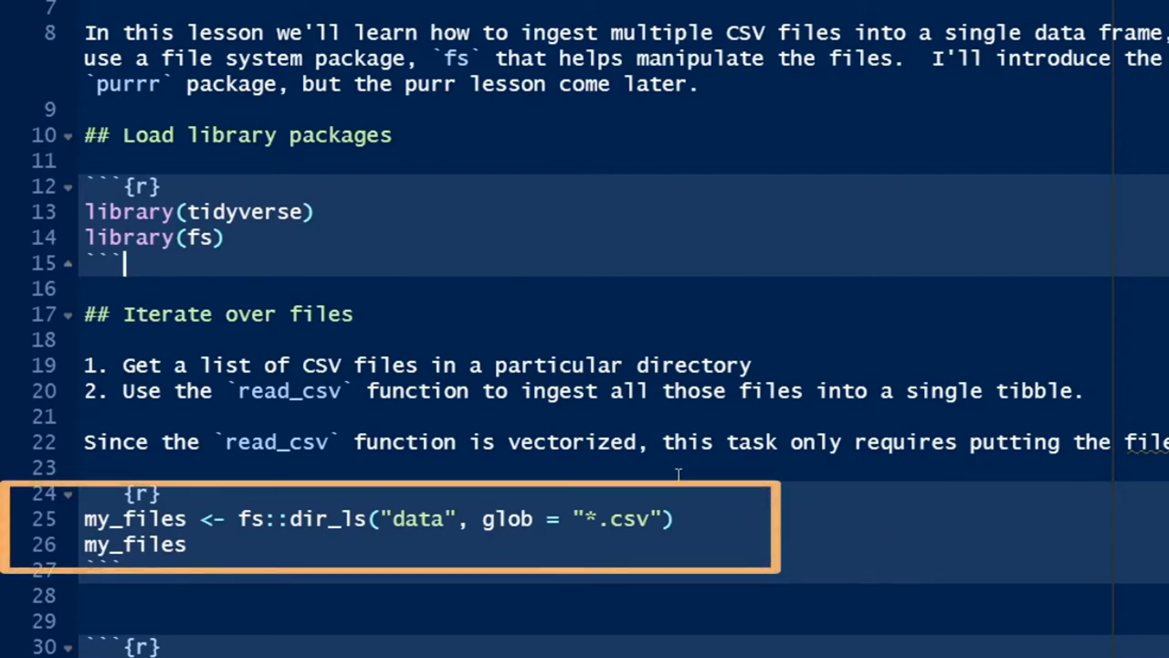
pyautogui.moveTo(260, 215)
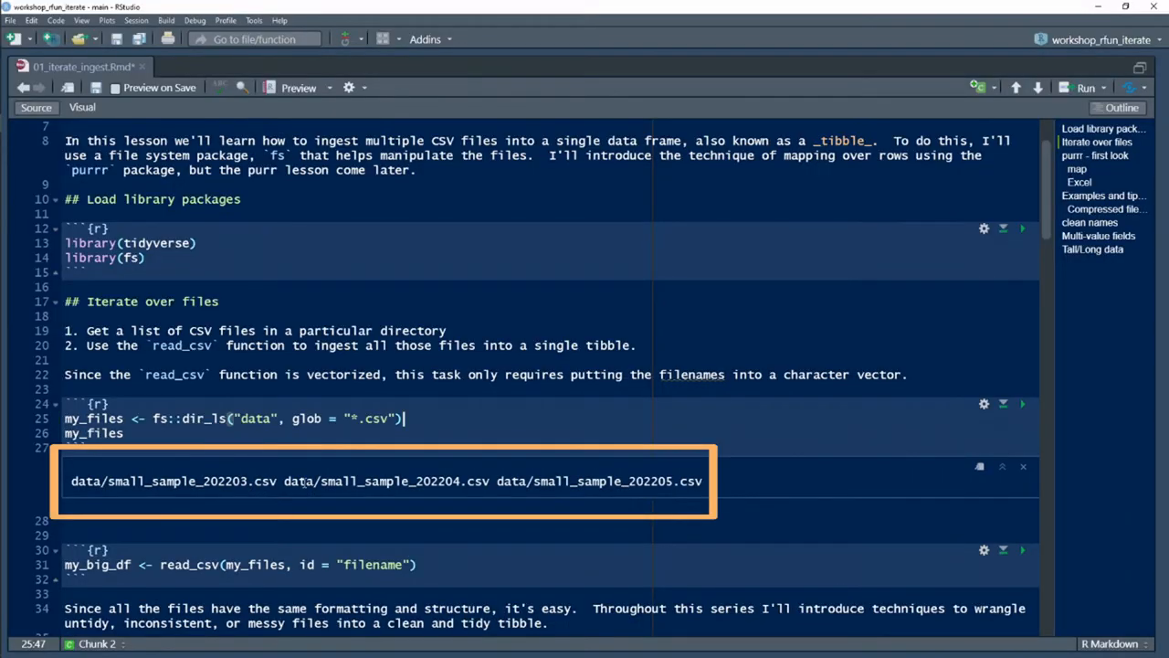
pyautogui.doubleClick(384, 481)
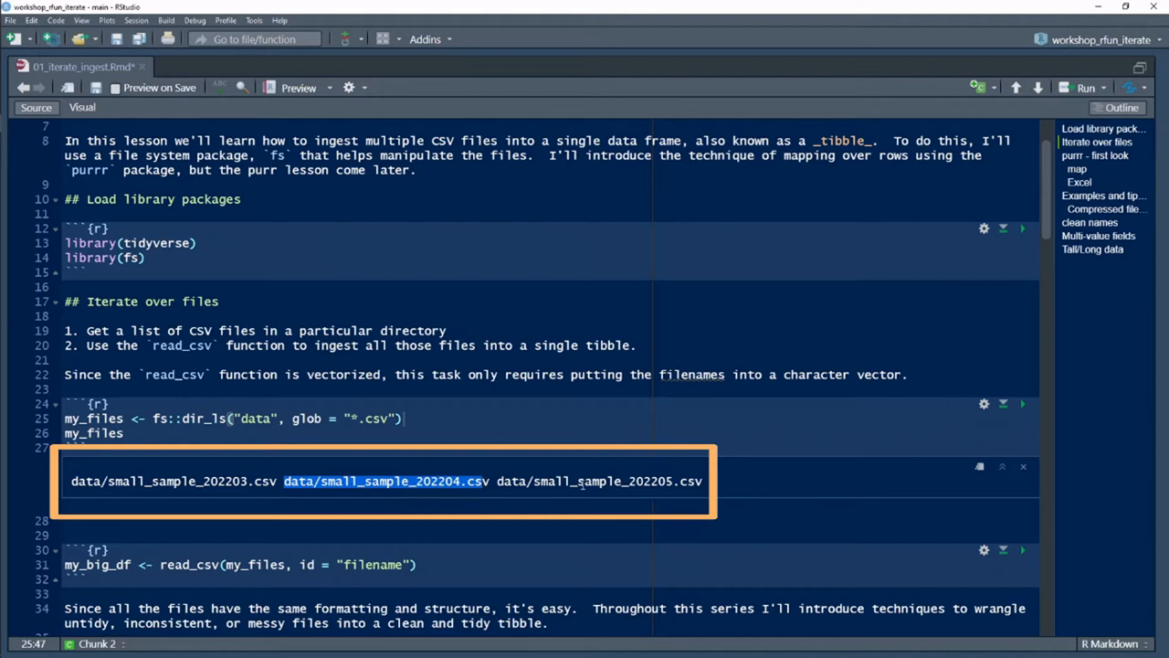
pyautogui.moveTo(420, 508)
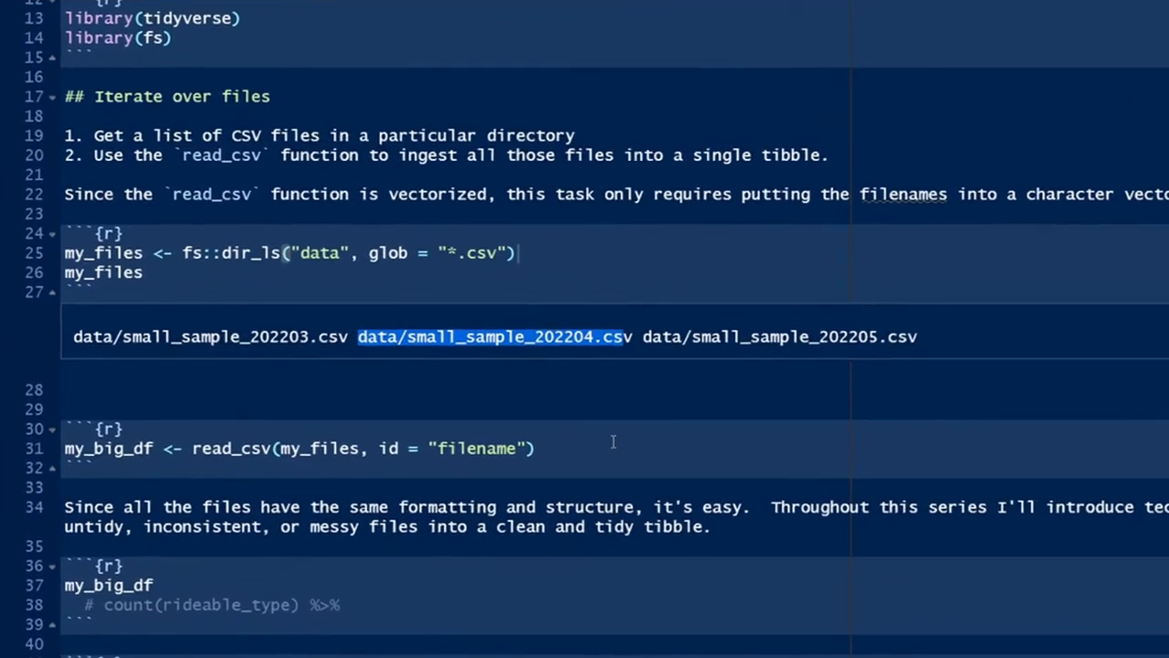
# Run the read_csv chunk with id = "filename", building my_big_df as a 3,000-row, 14-column tibble.
pyautogui.scroll(-3)
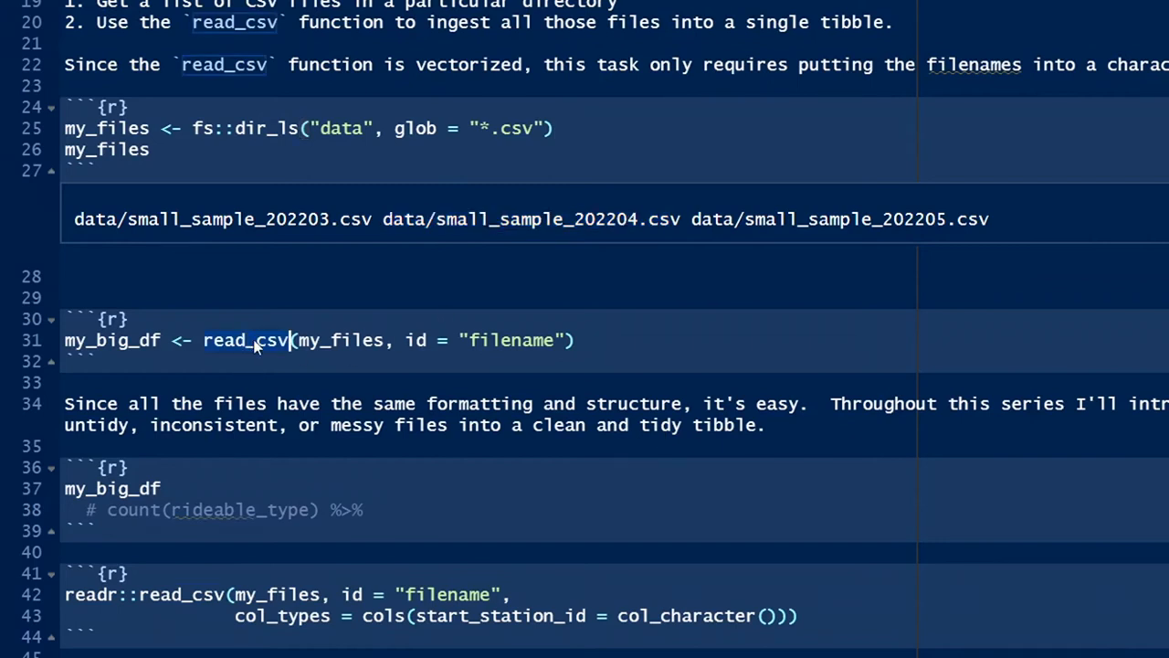
pyautogui.moveTo(255, 340)
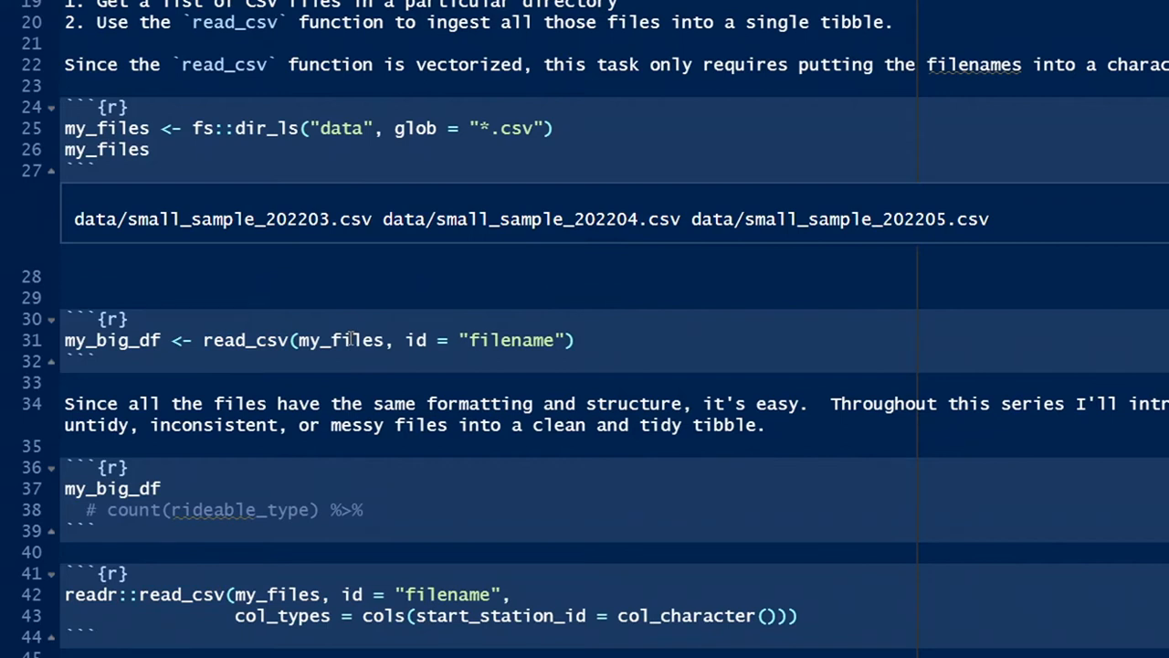
pyautogui.click(344, 340)
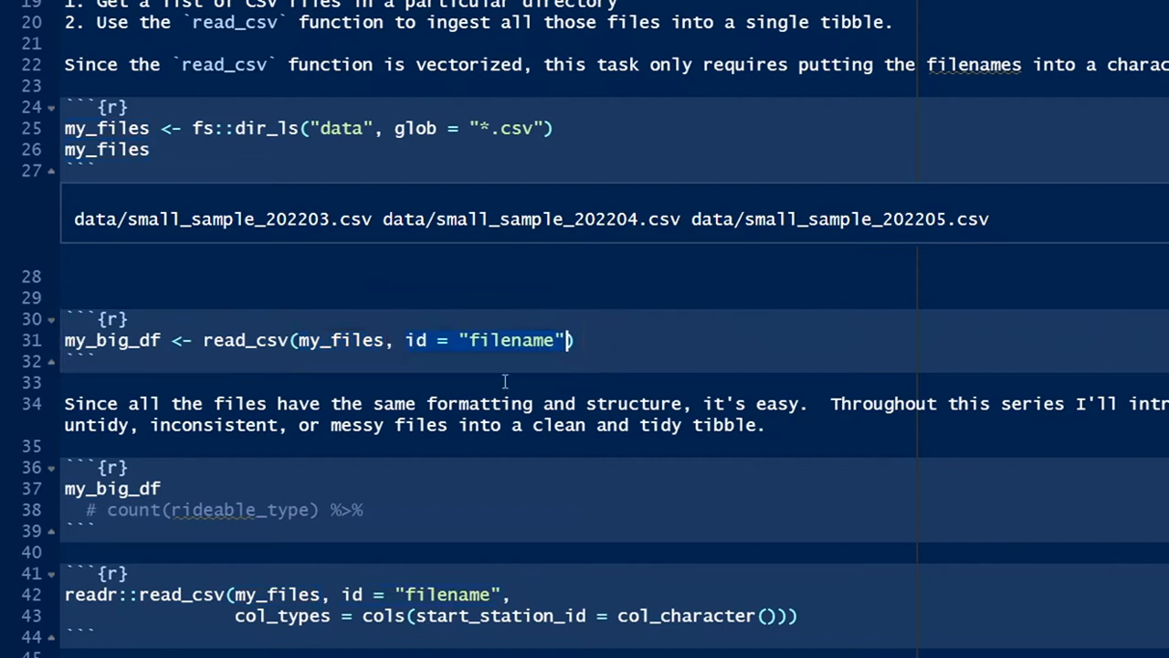
pyautogui.moveTo(457, 356)
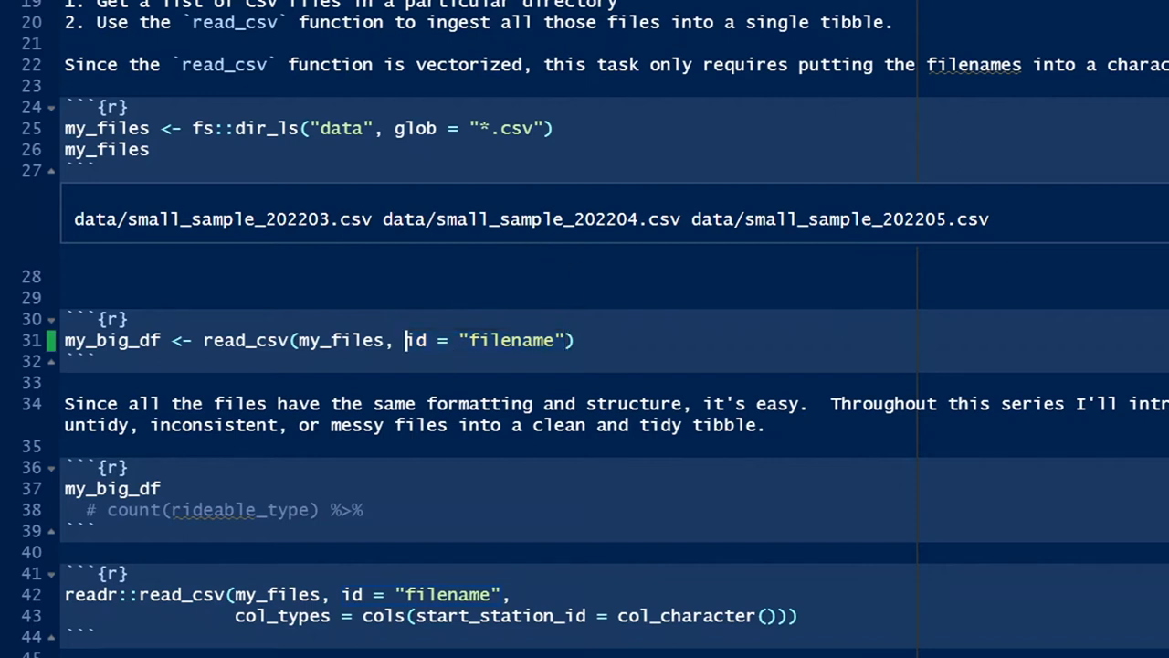
pyautogui.click(52, 340)
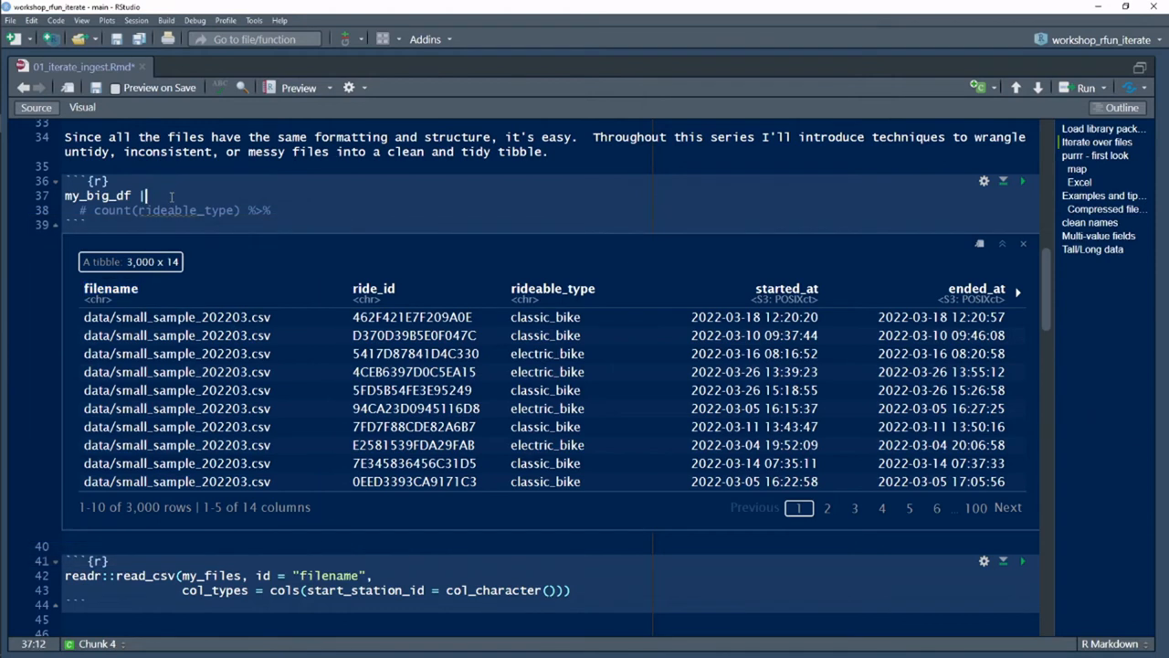
# Pipe my_big_df to tail() to see the May 2022 rows, then revert to the full tibble.
pyautogui.write('|> tail(')
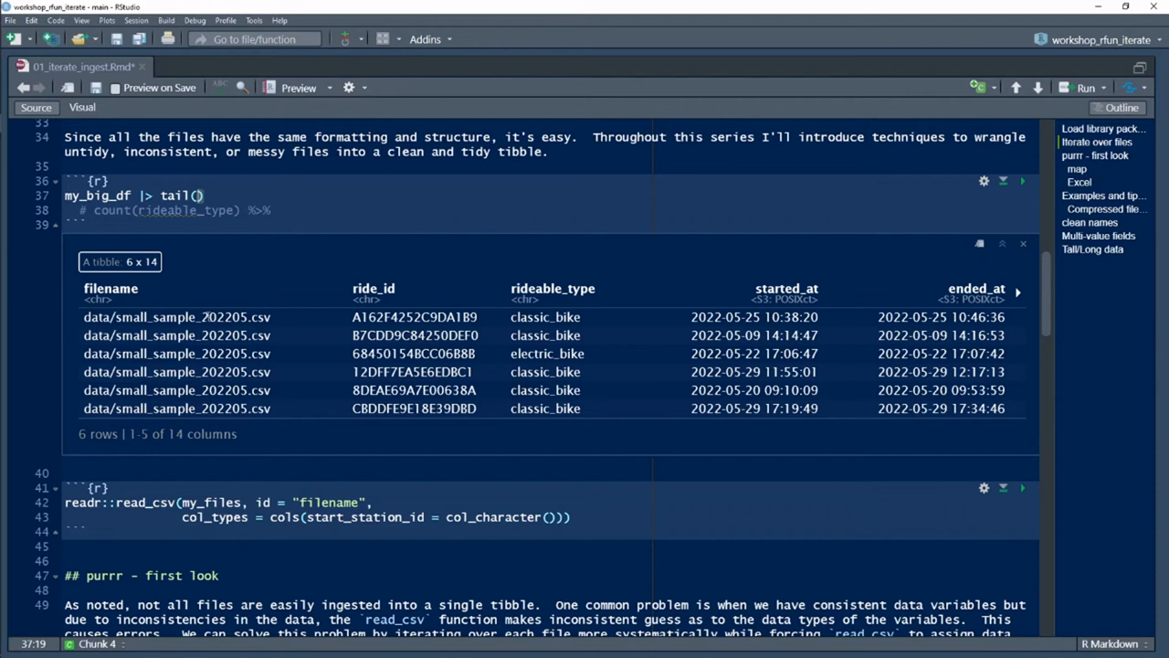
pyautogui.click(205, 195)
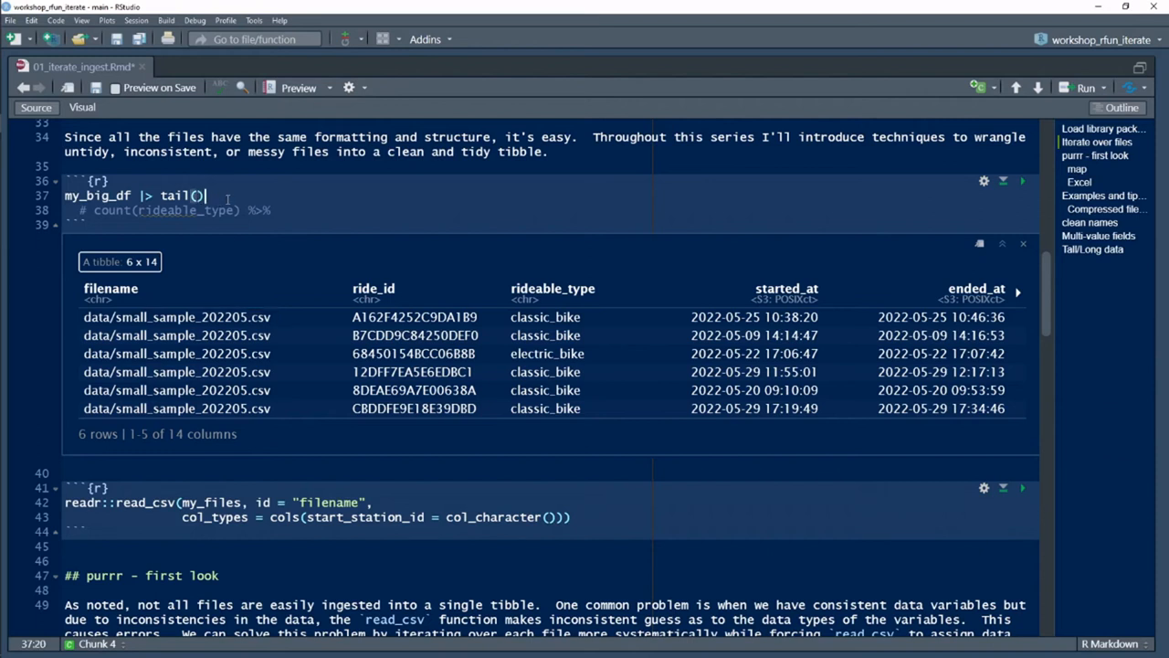
pyautogui.press('BackSpace')
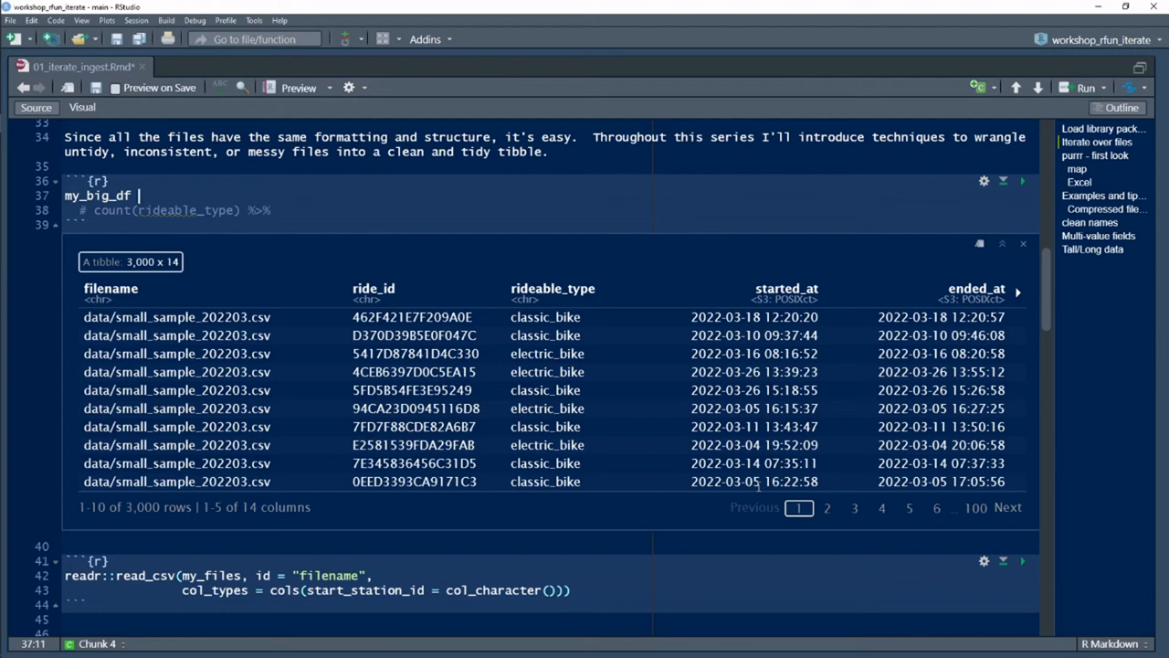
pyautogui.moveTo(1019, 300)
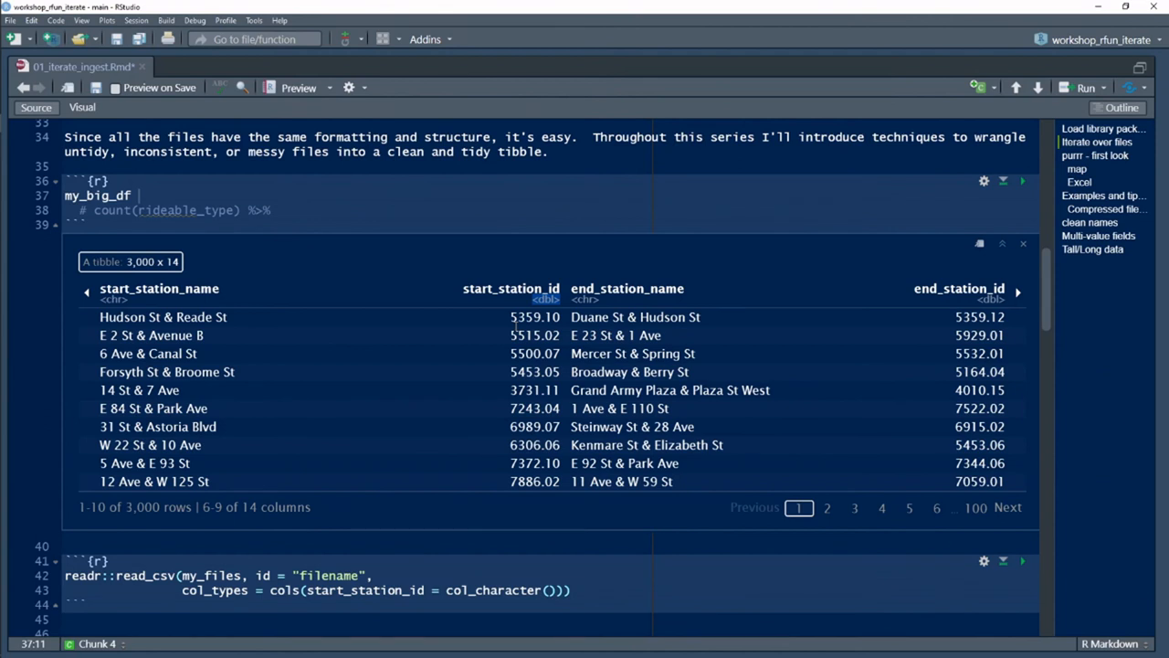
# Run read_csv with start_station_id = col_character(), then move on to the 'purrr - first look' section.
pyautogui.click(155, 576)
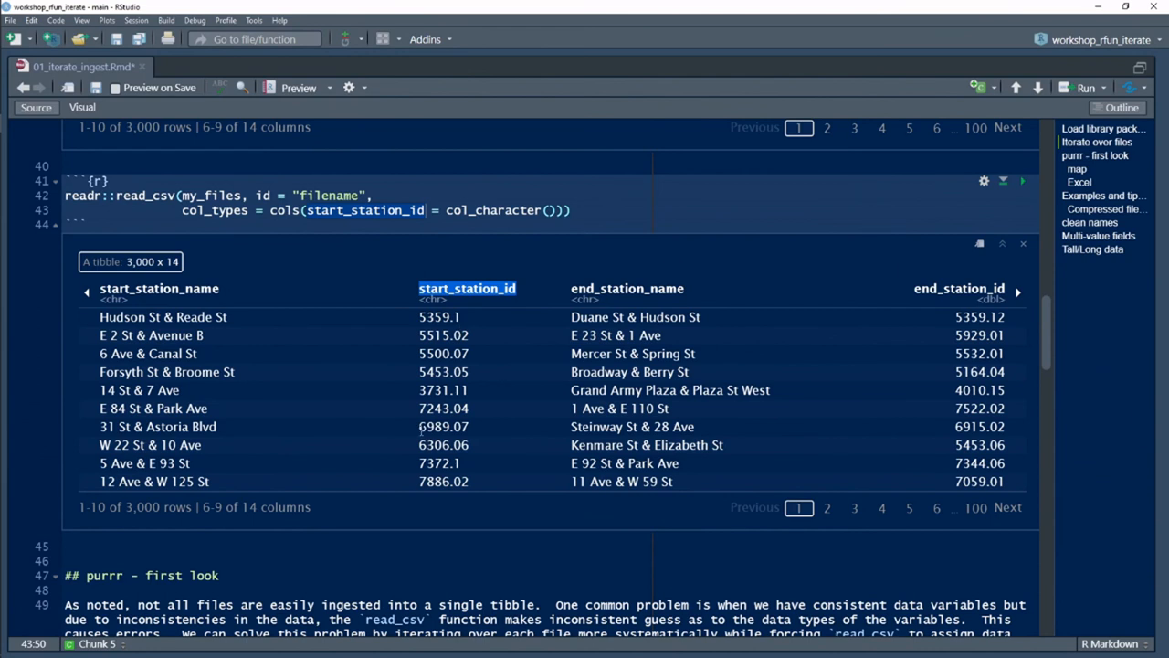
pyautogui.moveTo(347, 373)
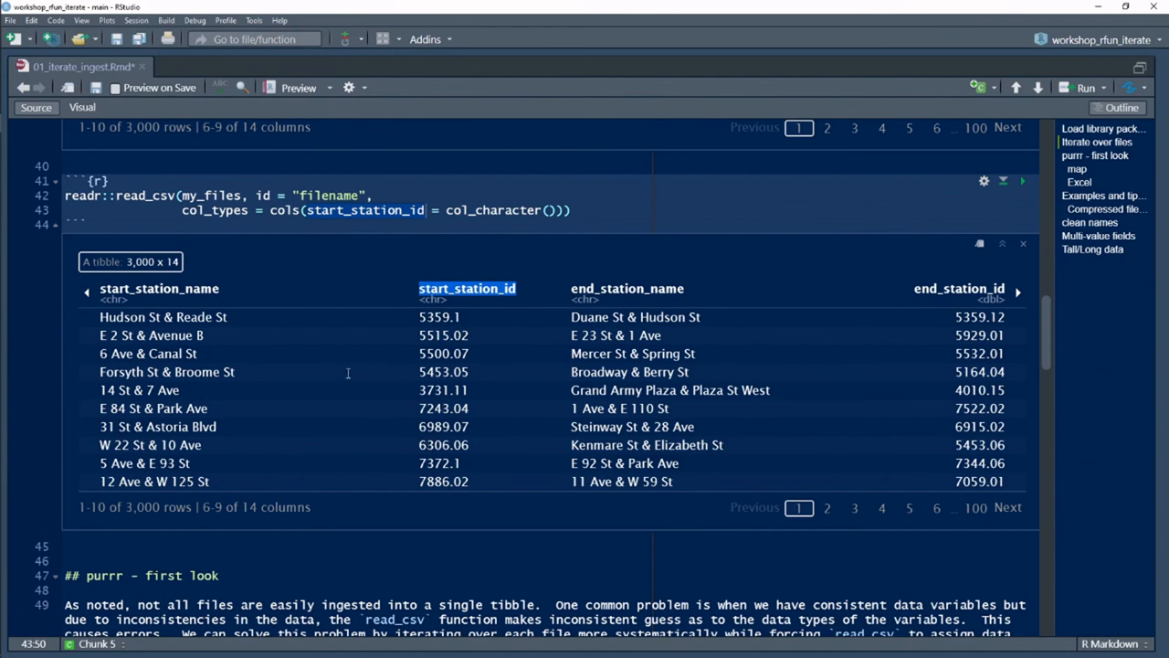
pyautogui.scroll(-3)
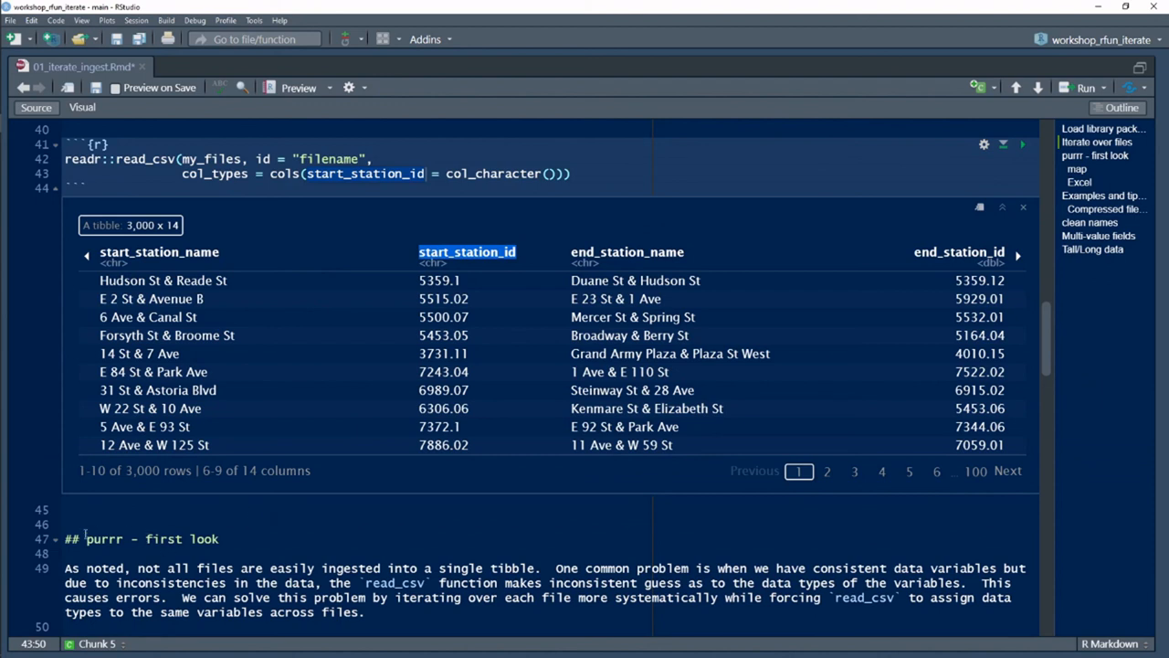
pyautogui.scroll(-3)
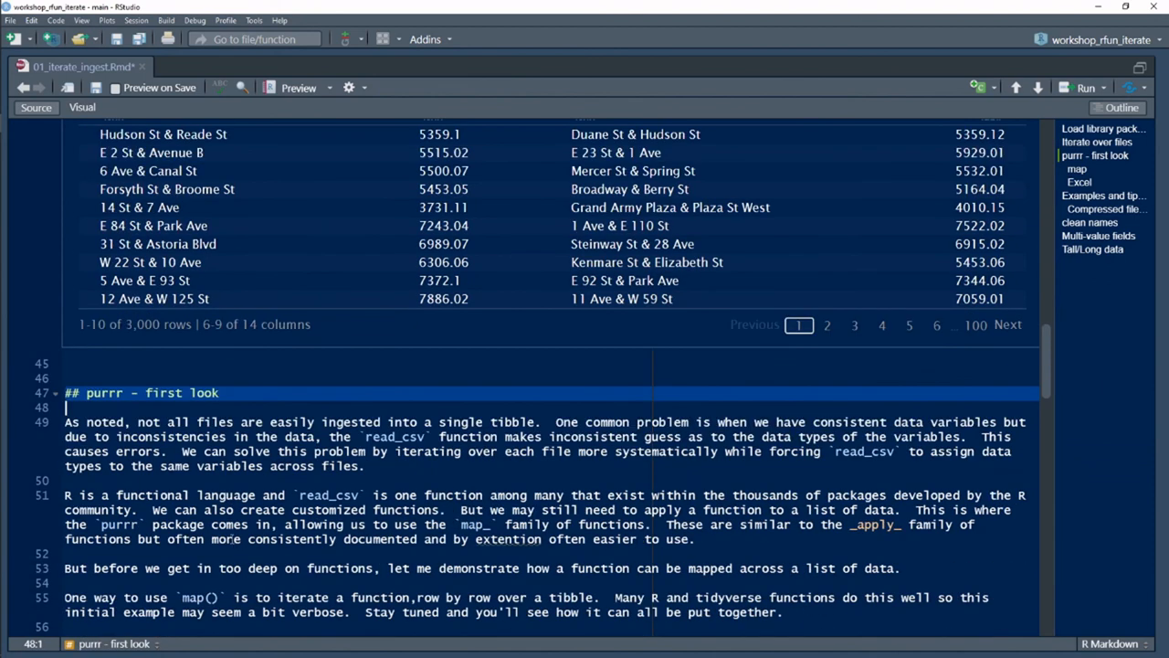